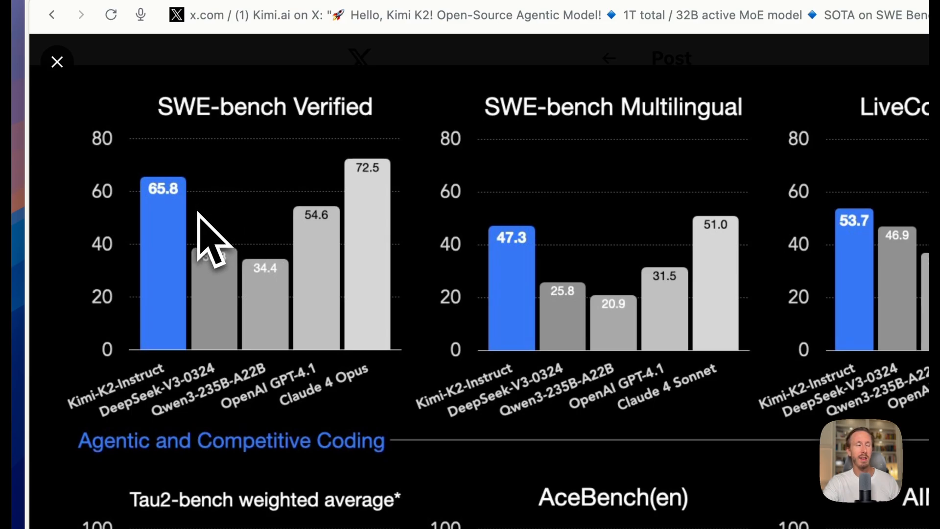
{"action": "mouse_move", "coordinate": [414, 223]}
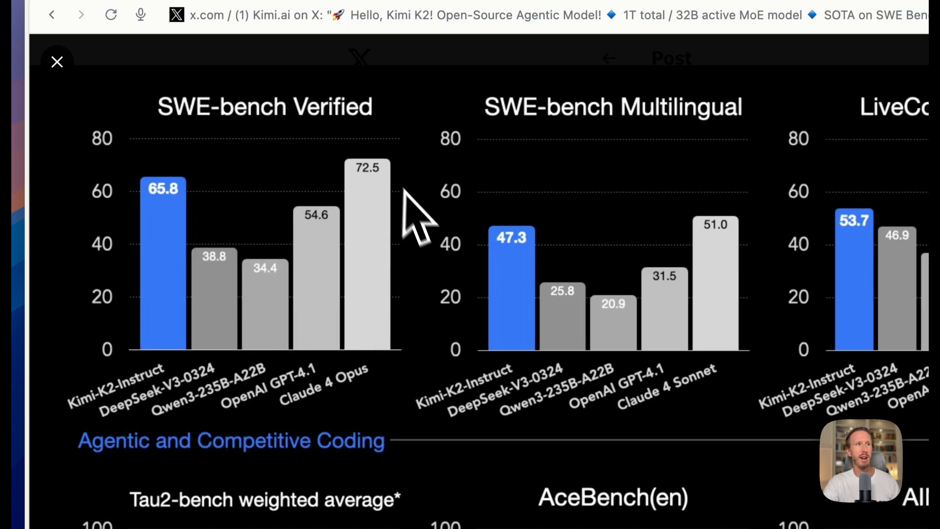
{"action": "mouse_move", "coordinate": [324, 353]}
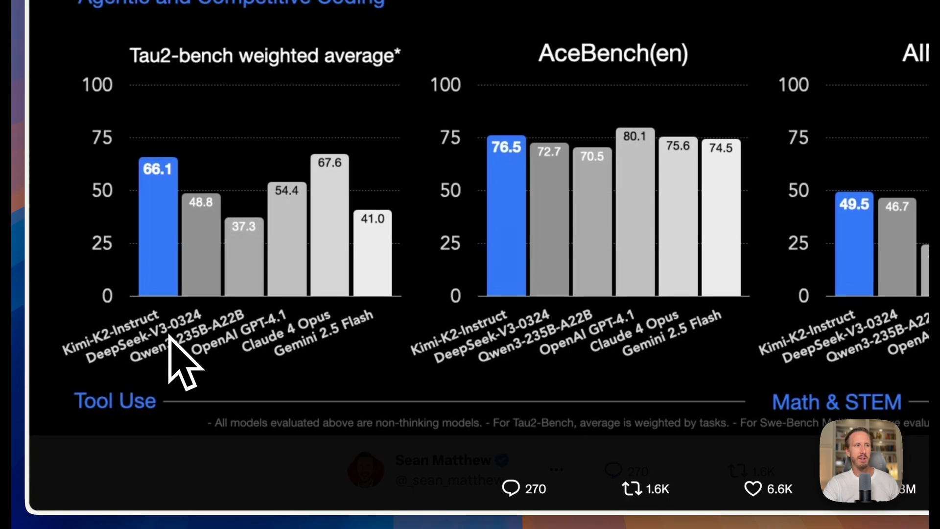
{"action": "mouse_move", "coordinate": [203, 365]}
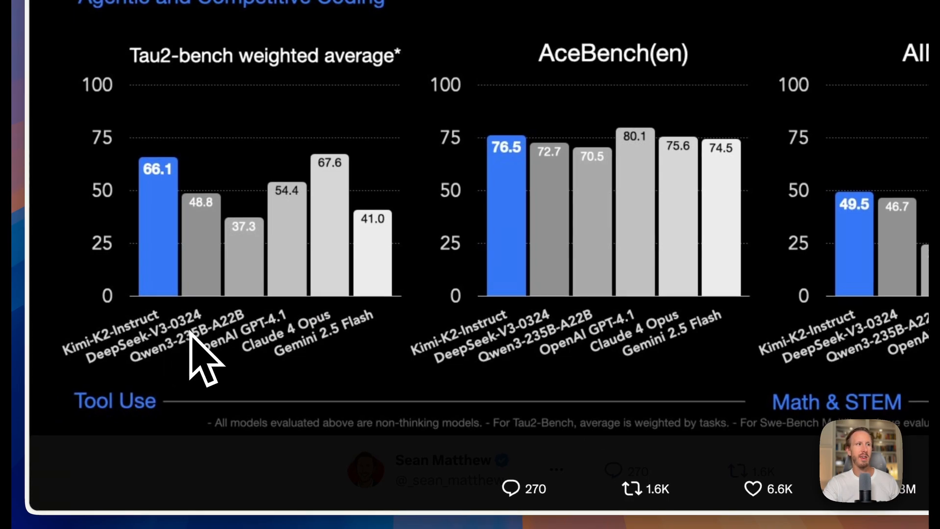
{"action": "mouse_move", "coordinate": [213, 372]}
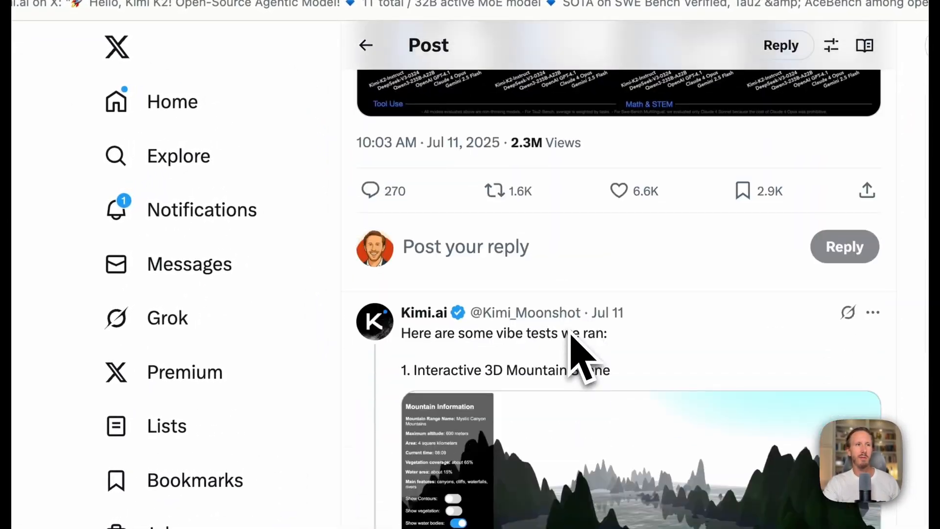
Step: Scroll down through the Kimi.ai announcement thread and its benchmark posts
{"action": "scroll", "scroll_direction": "down", "scroll_amount": 3}
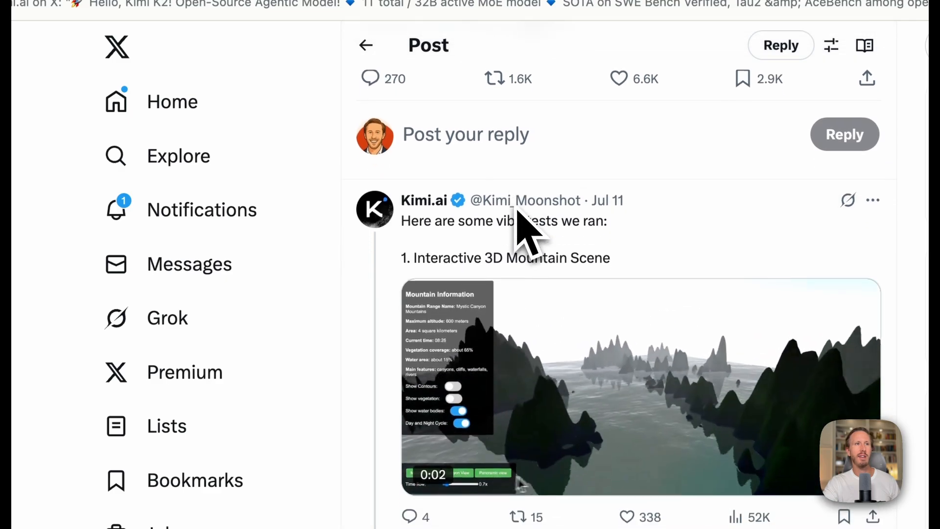
{"action": "scroll", "scroll_direction": "down", "scroll_amount": 3}
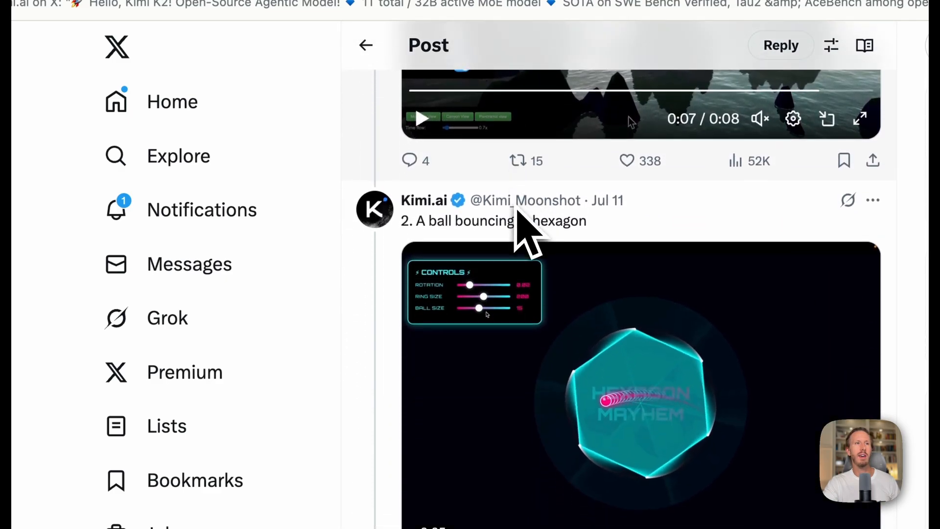
{"action": "scroll", "scroll_direction": "down", "scroll_amount": 3}
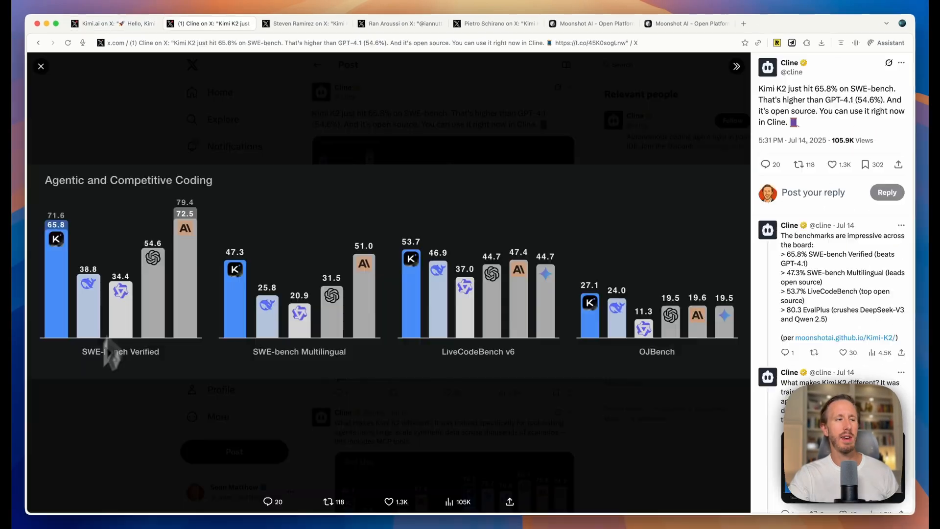
{"action": "mouse_move", "coordinate": [90, 403]}
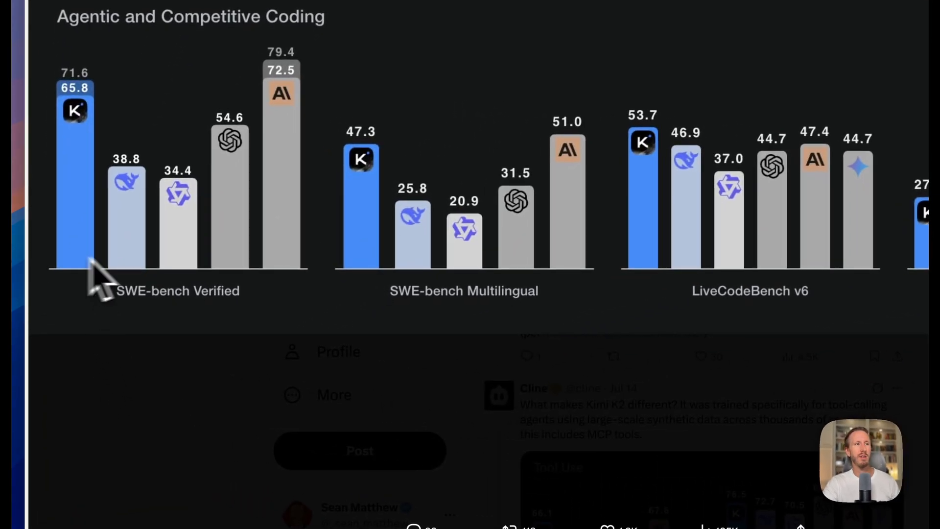
{"action": "mouse_move", "coordinate": [297, 273]}
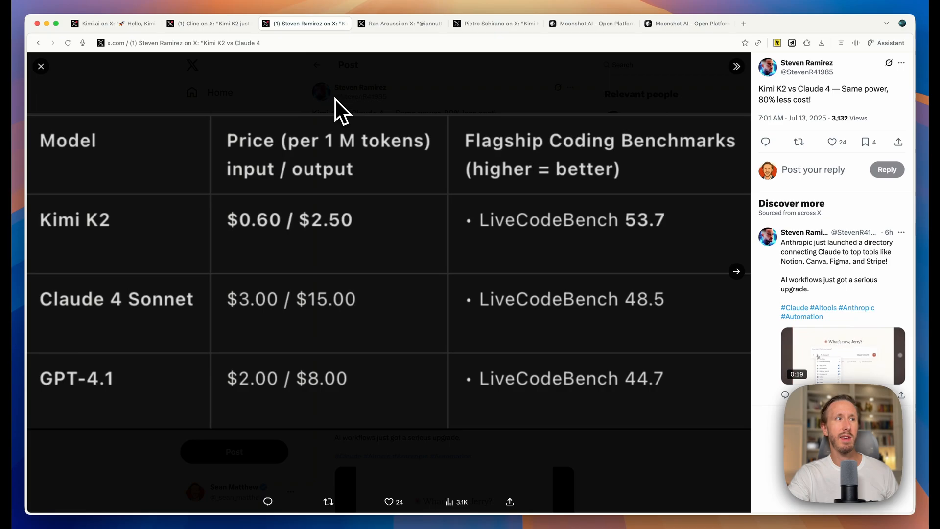
{"action": "mouse_move", "coordinate": [258, 317]}
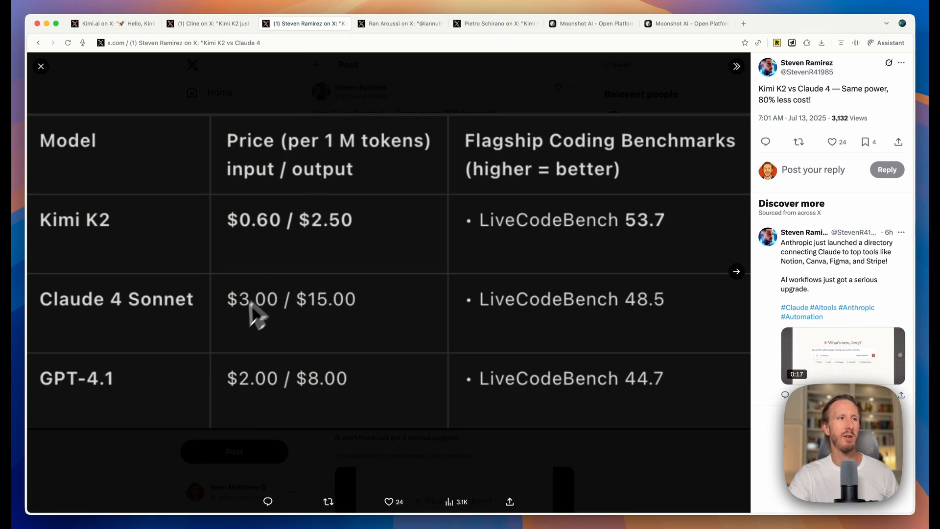
{"action": "mouse_move", "coordinate": [237, 333]}
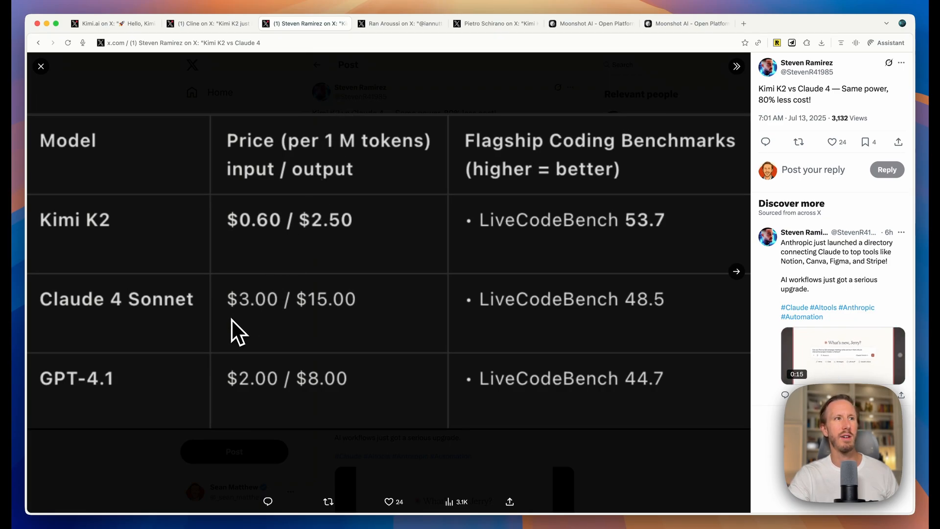
{"action": "mouse_move", "coordinate": [335, 336]}
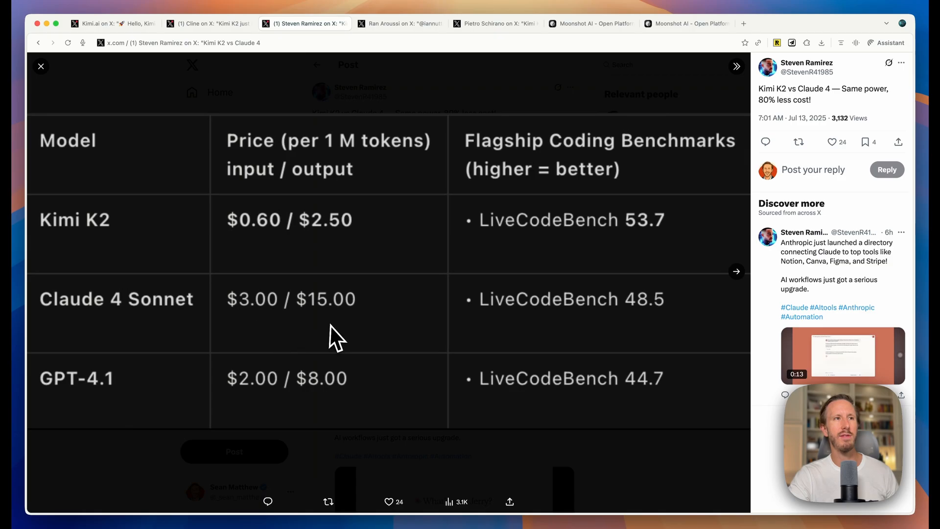
{"action": "mouse_move", "coordinate": [249, 243]}
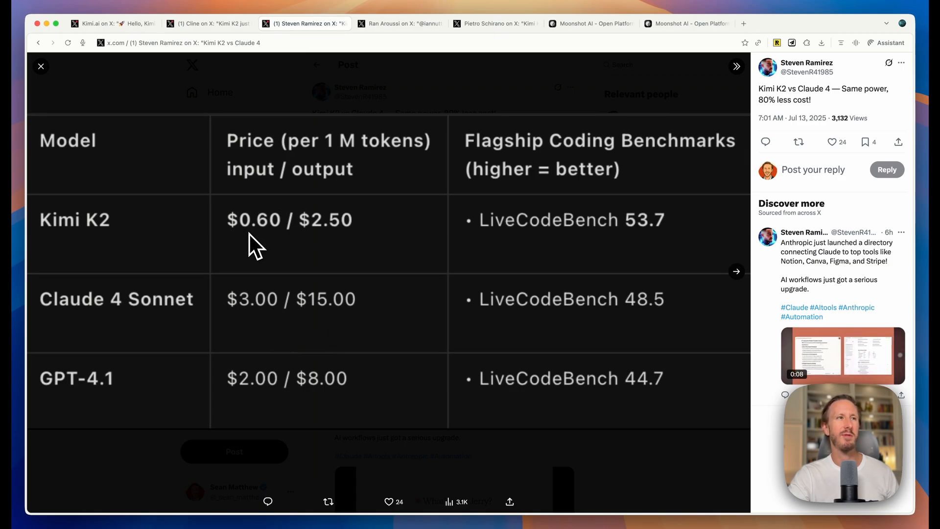
{"action": "mouse_move", "coordinate": [333, 246]}
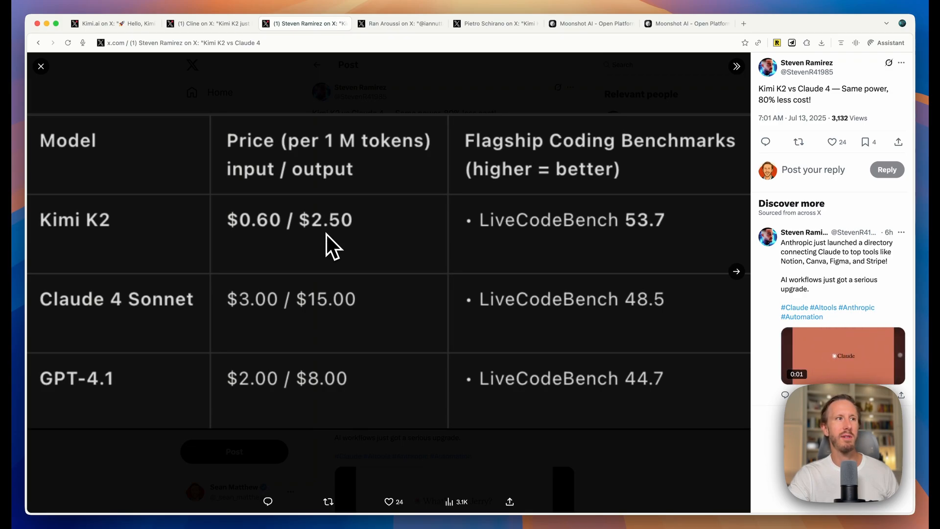
{"action": "mouse_move", "coordinate": [631, 254]}
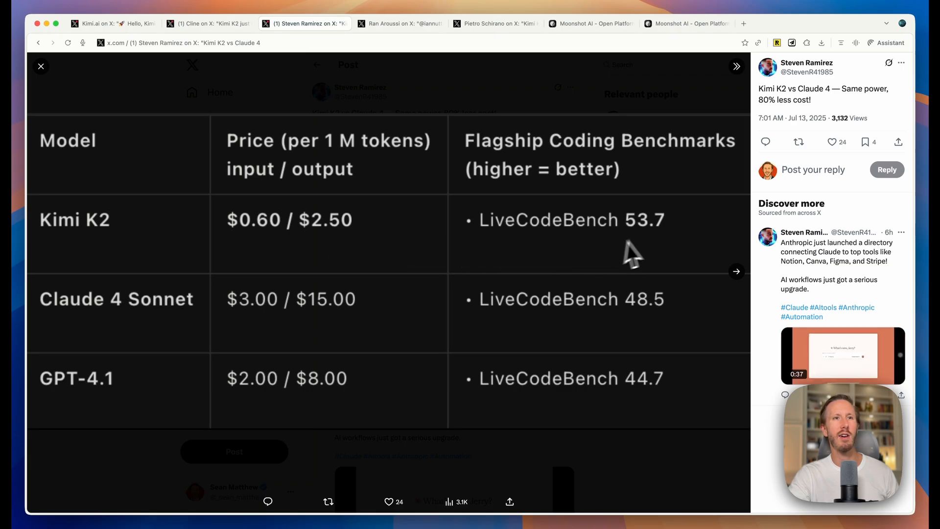
Step: Switch to Ran Aroussi's post showing the .zshrc kimi() shell snippet
{"action": "left_click", "coordinate": [399, 23]}
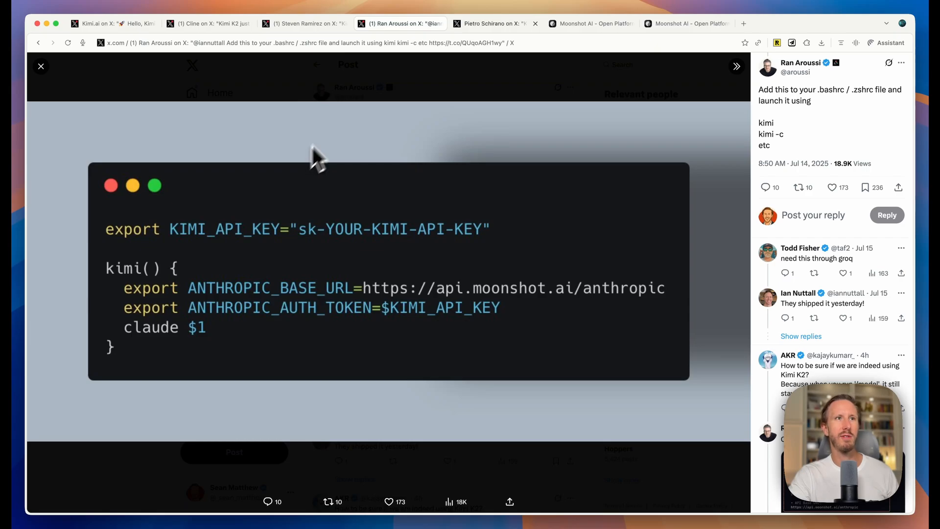
Step: Go from the Moonshot AI docs to the account Console's API Key Management page
{"action": "left_click", "coordinate": [591, 24]}
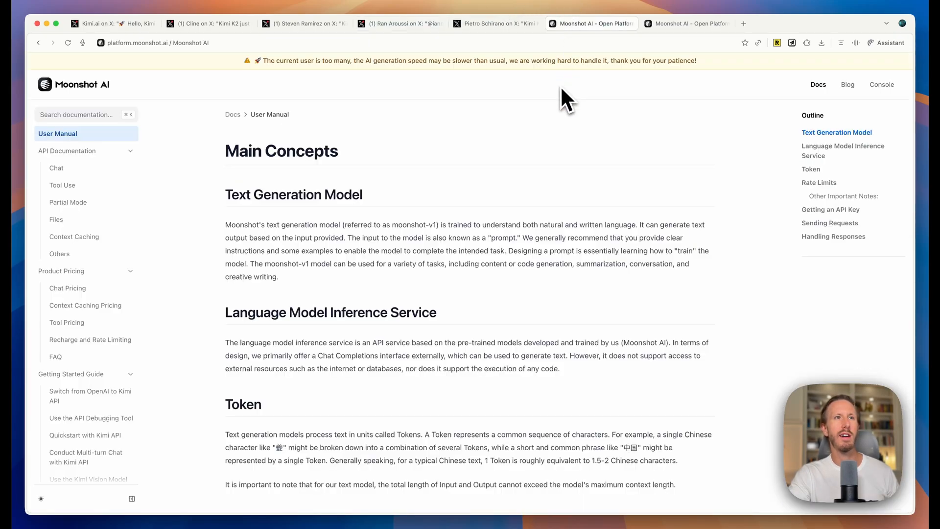
{"action": "mouse_move", "coordinate": [870, 105]}
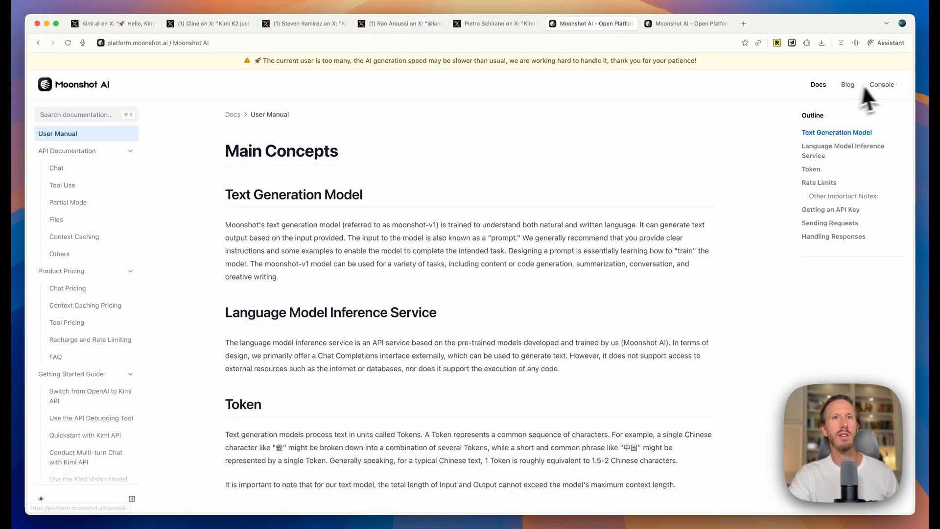
{"action": "left_click", "coordinate": [881, 85]}
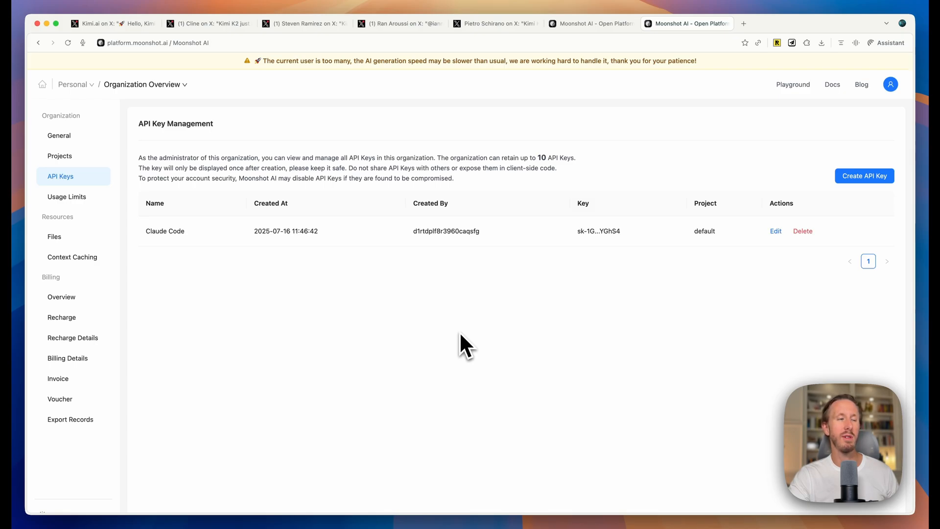
{"action": "mouse_move", "coordinate": [474, 342]}
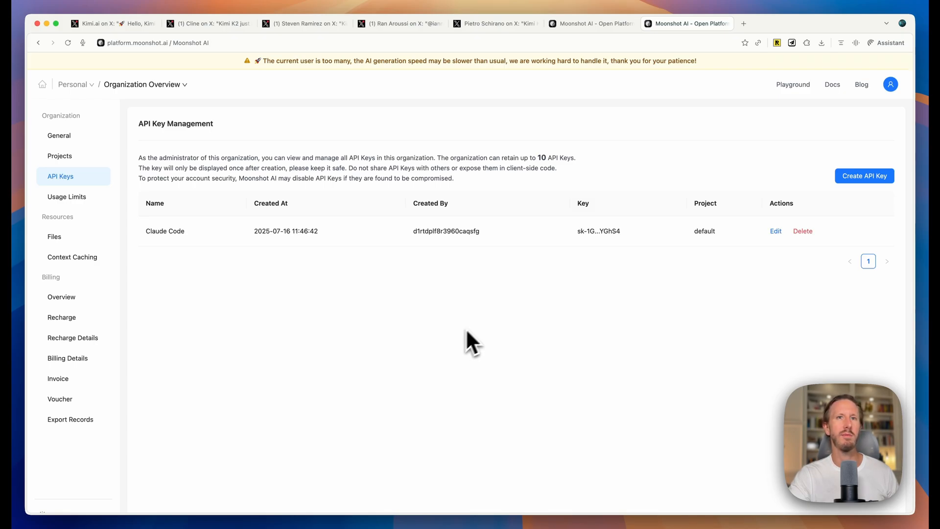
Step: Create a new Moonshot API key named YouTube in the default project and dismiss the notice
{"action": "left_click", "coordinate": [865, 175]}
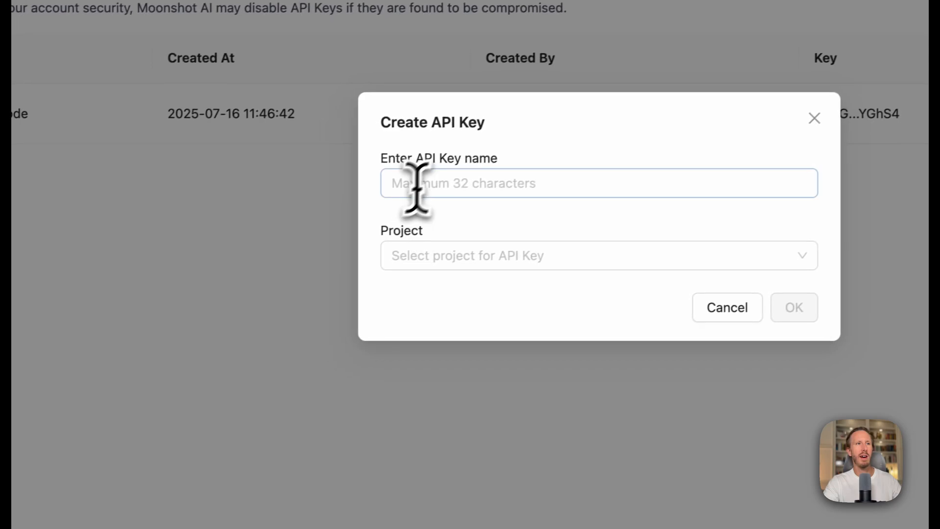
{"action": "type", "text": "YouTube"}
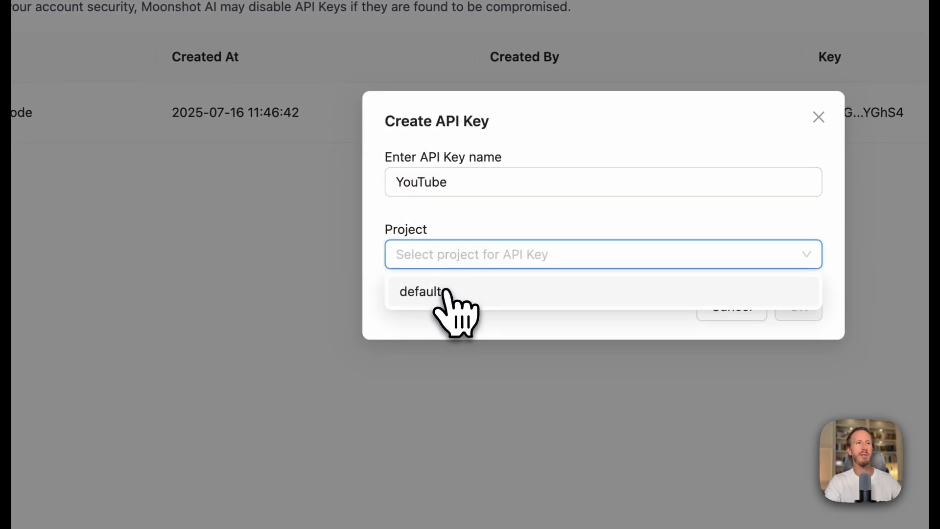
{"action": "left_click", "coordinate": [422, 292]}
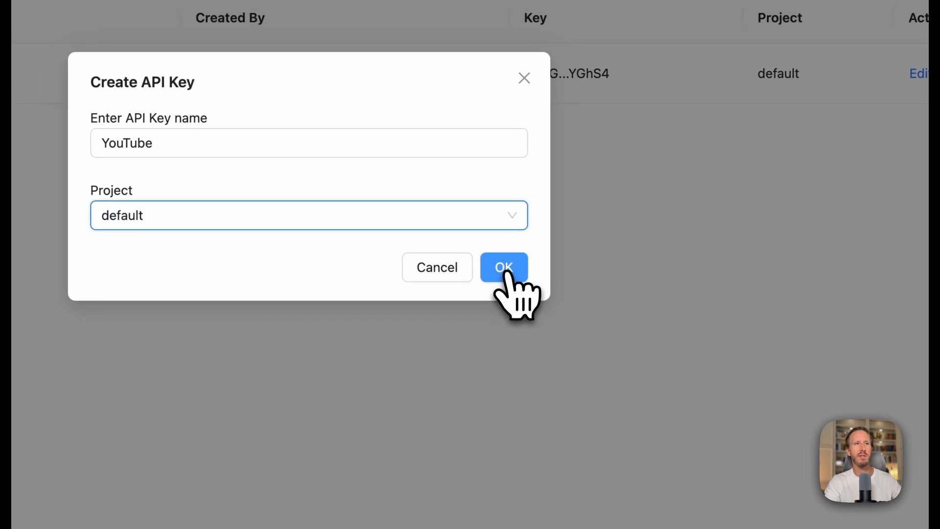
{"action": "left_click", "coordinate": [504, 267]}
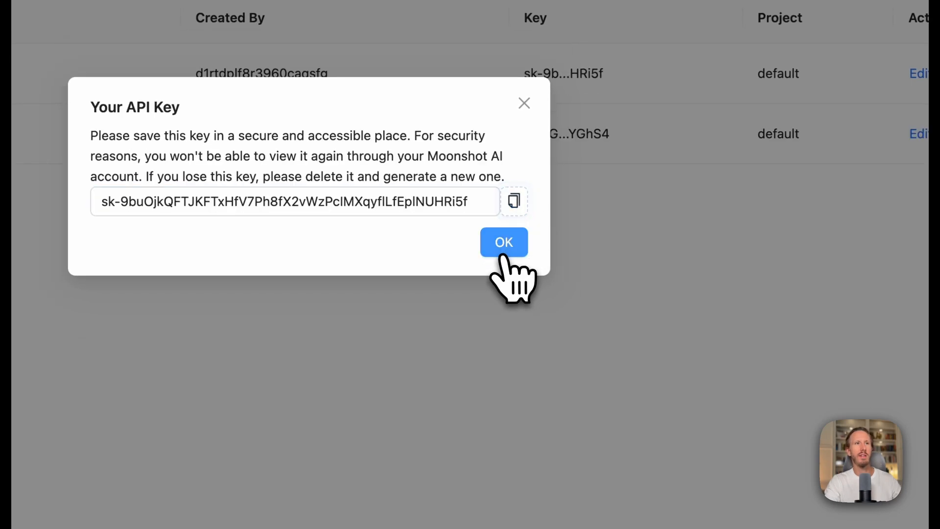
{"action": "left_click", "coordinate": [503, 242]}
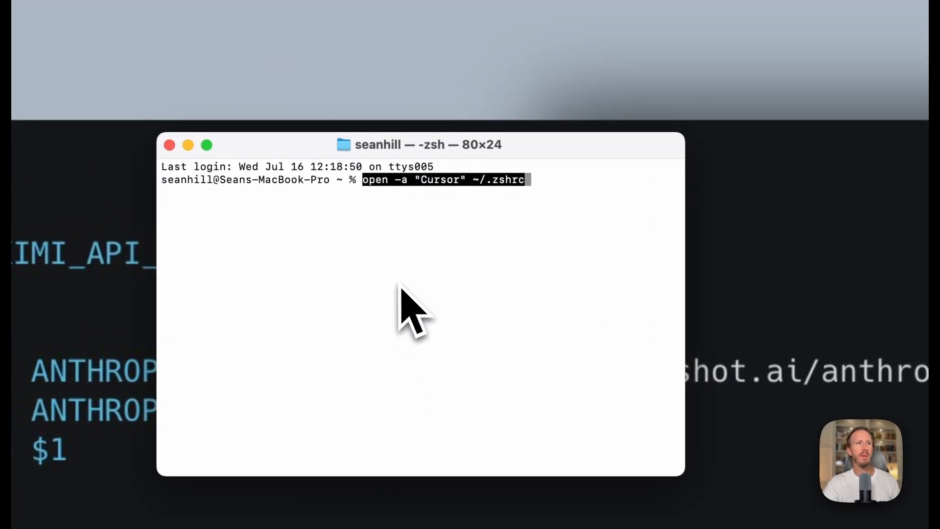
{"action": "mouse_move", "coordinate": [420, 215]}
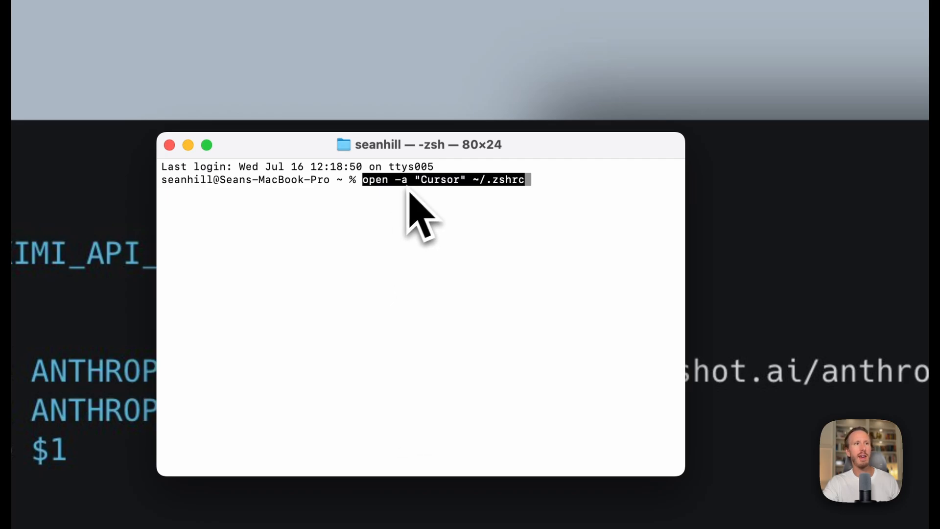
{"action": "mouse_move", "coordinate": [557, 216]}
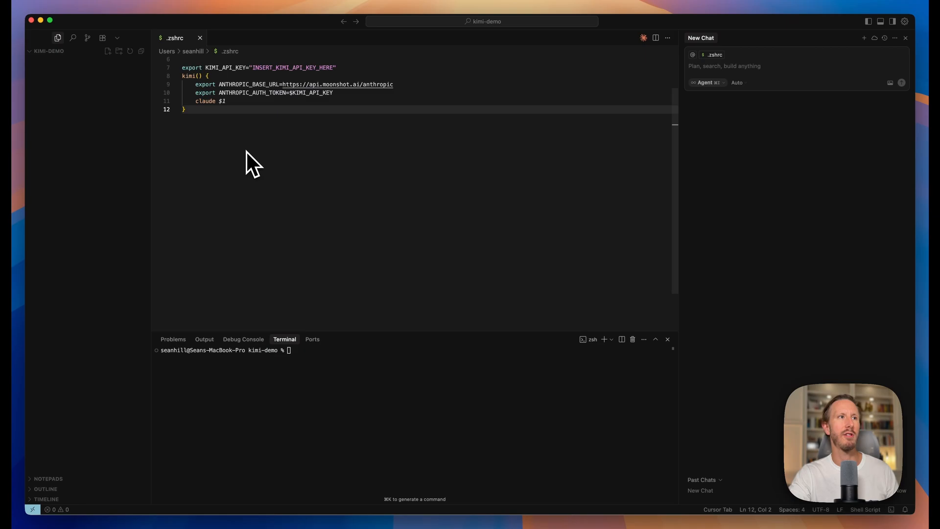
{"action": "mouse_move", "coordinate": [201, 102]}
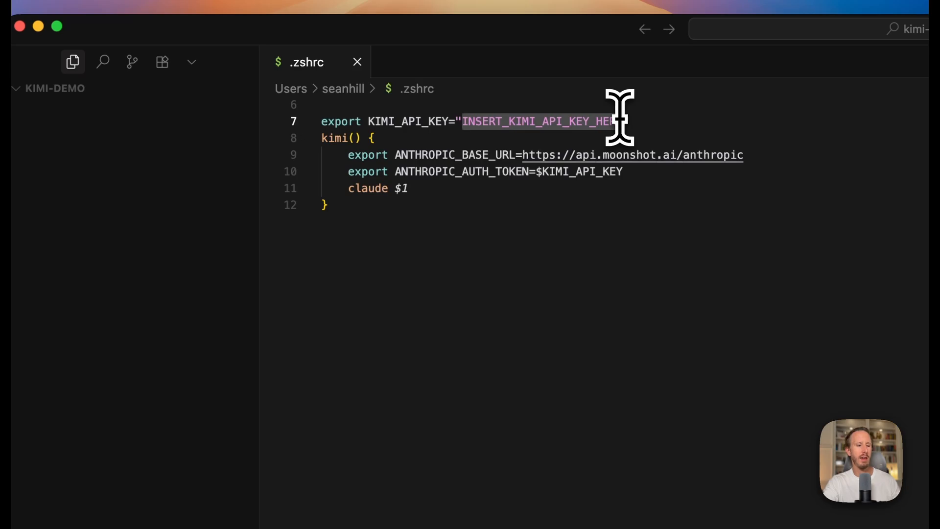
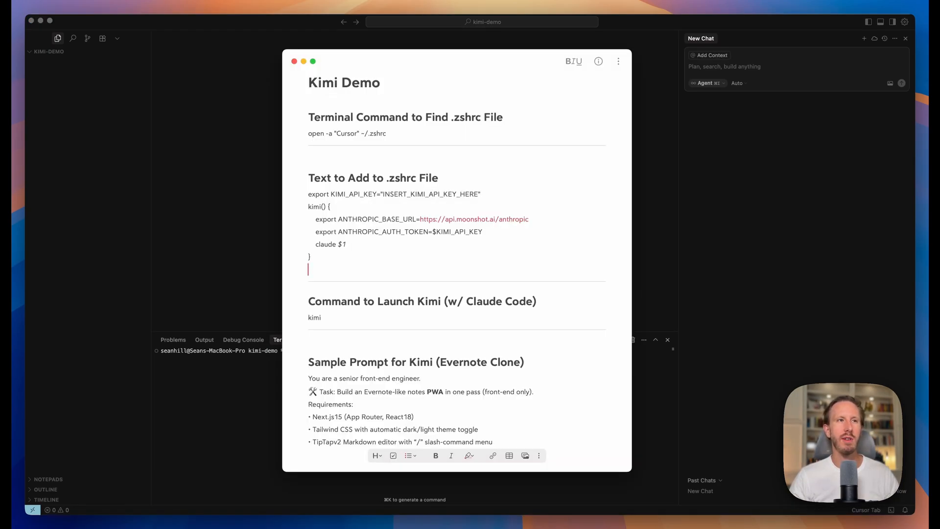
Step: Replace the KIMI_API_KEY placeholder in .zshrc with the real sk-... Moonshot key
{"action": "mouse_move", "coordinate": [448, 191]}
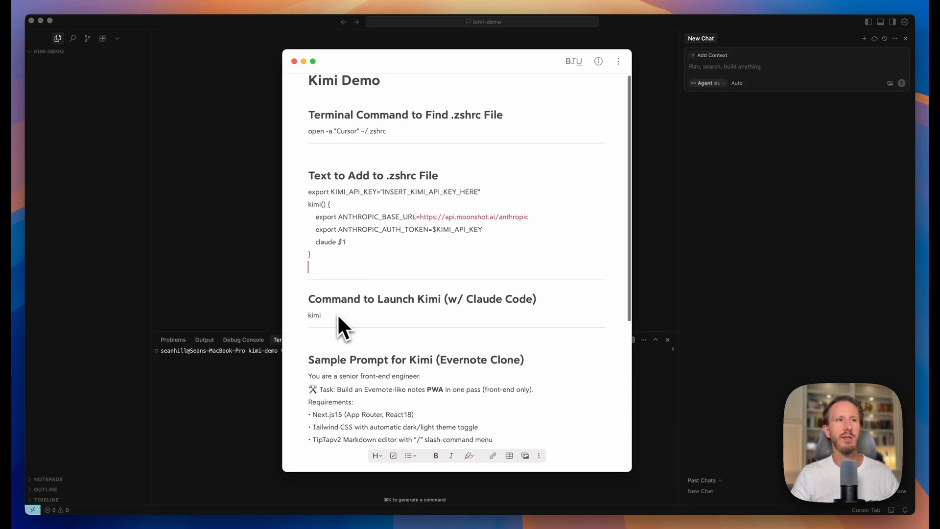
{"action": "mouse_move", "coordinate": [243, 360]}
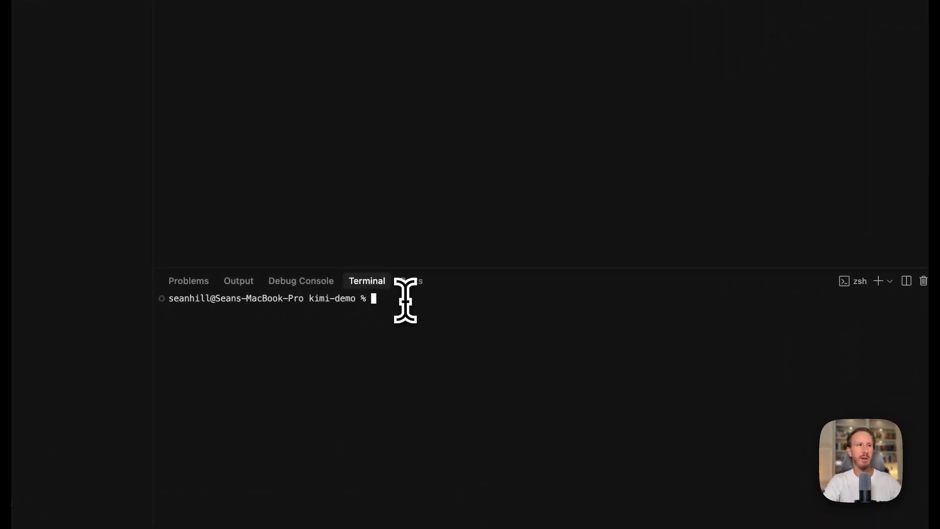
Step: Launch Claude Code via the kimi command, trusting the folder, and highlight the Moonshot base URL override
{"action": "type", "text": "kimi"}
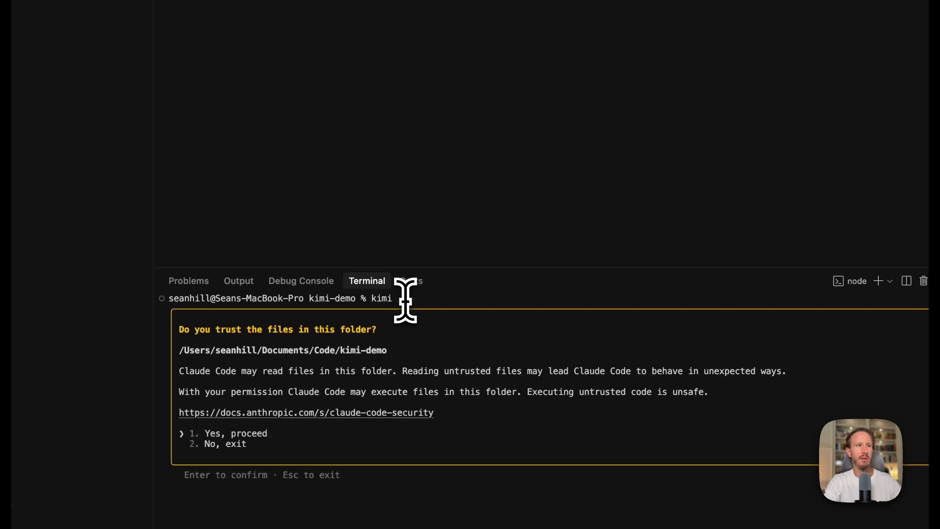
{"action": "key", "text": "Return"}
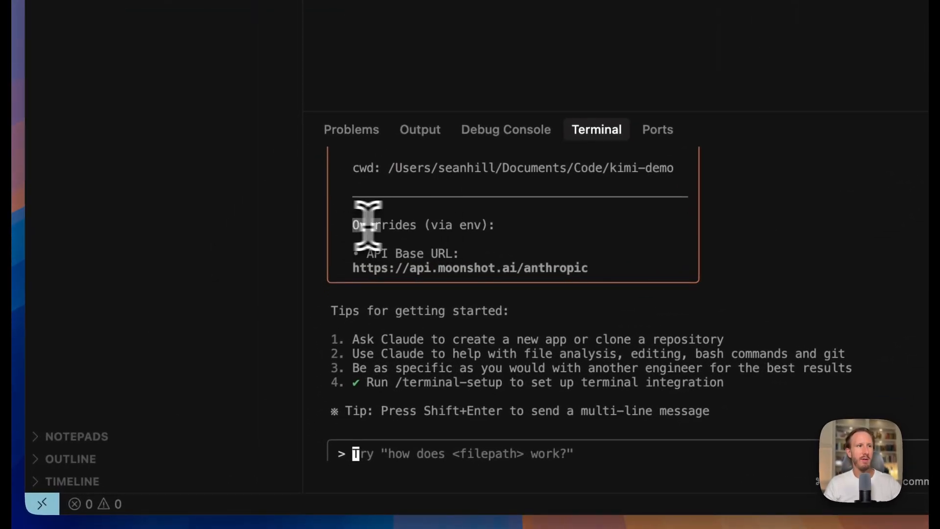
{"action": "double_click", "coordinate": [471, 267]}
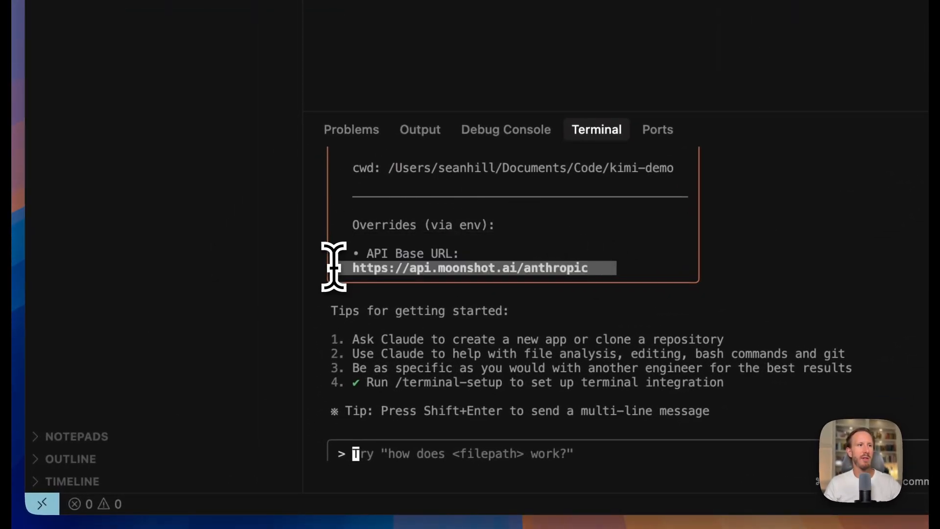
{"action": "scroll", "scroll_direction": "down", "scroll_amount": 3}
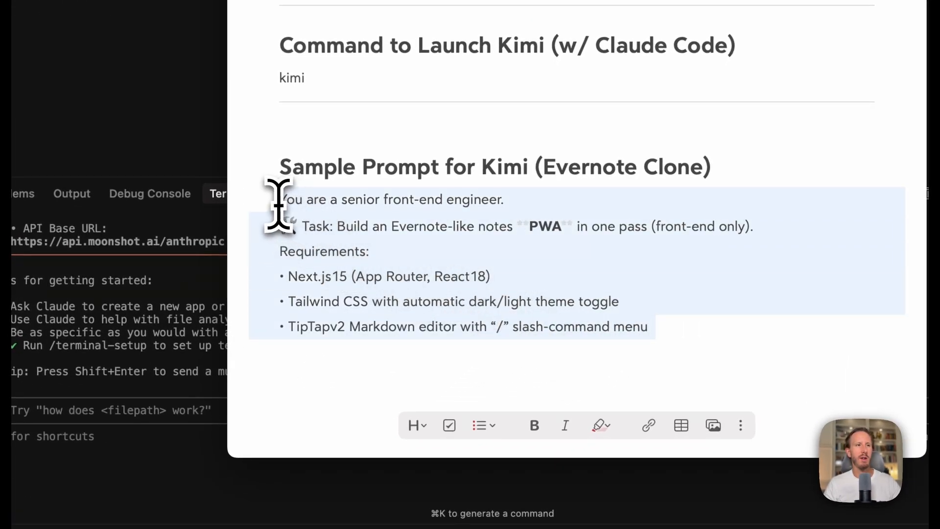
{"action": "mouse_move", "coordinate": [414, 215]}
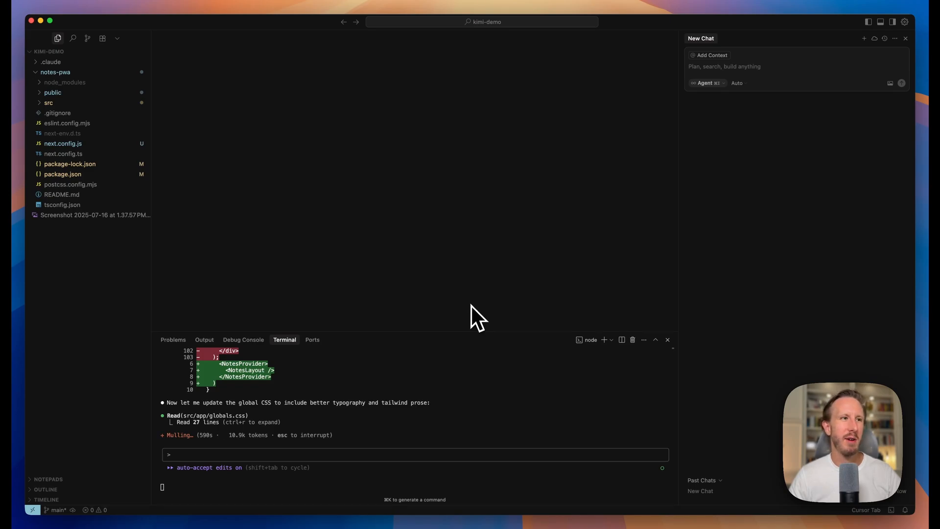
{"action": "mouse_move", "coordinate": [118, 255]}
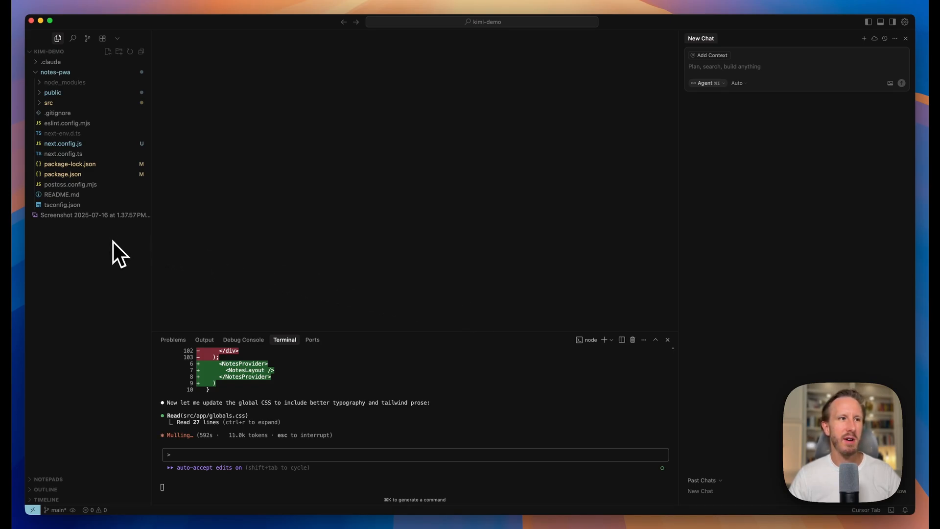
{"action": "mouse_move", "coordinate": [482, 376]}
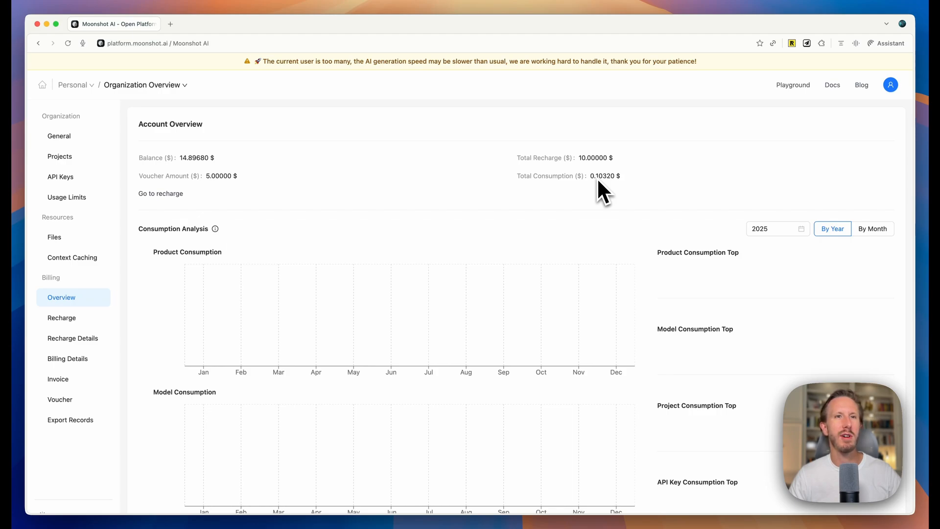
{"action": "mouse_move", "coordinate": [206, 270]}
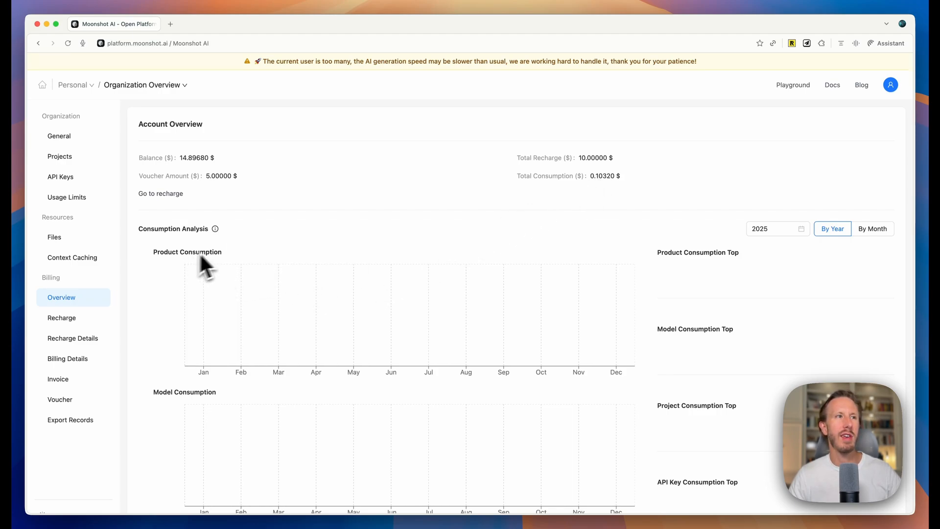
{"action": "mouse_move", "coordinate": [502, 251]}
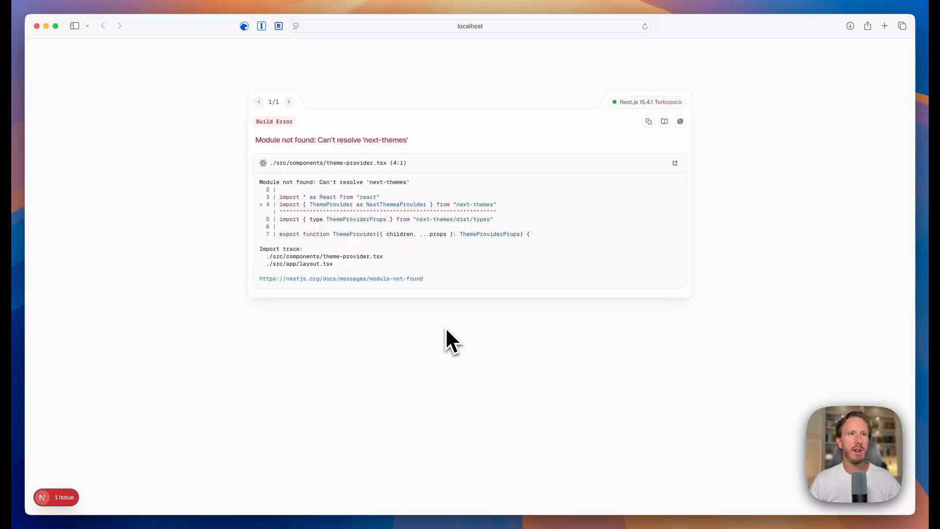
{"action": "mouse_move", "coordinate": [435, 353]}
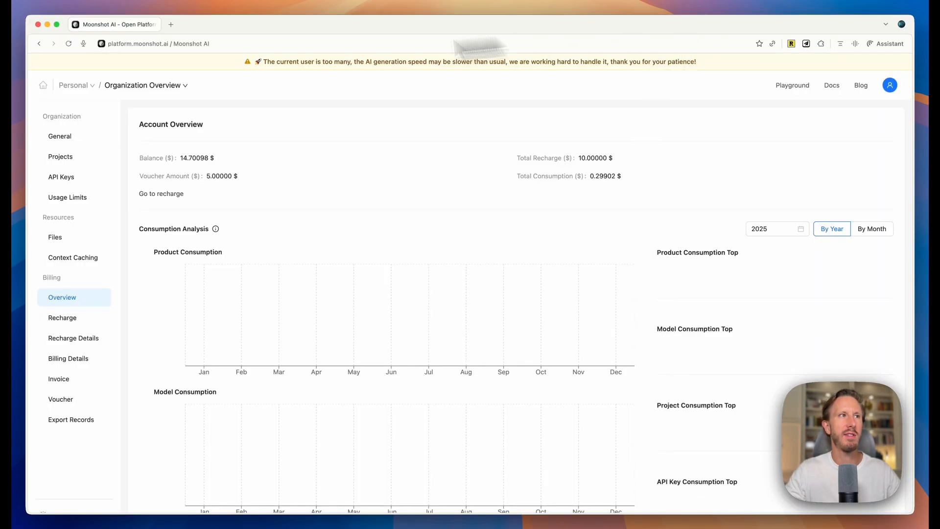
Step: Refresh the Billing Overview to show consumption near $0.30 and balance $14.70
{"action": "left_click", "coordinate": [69, 43]}
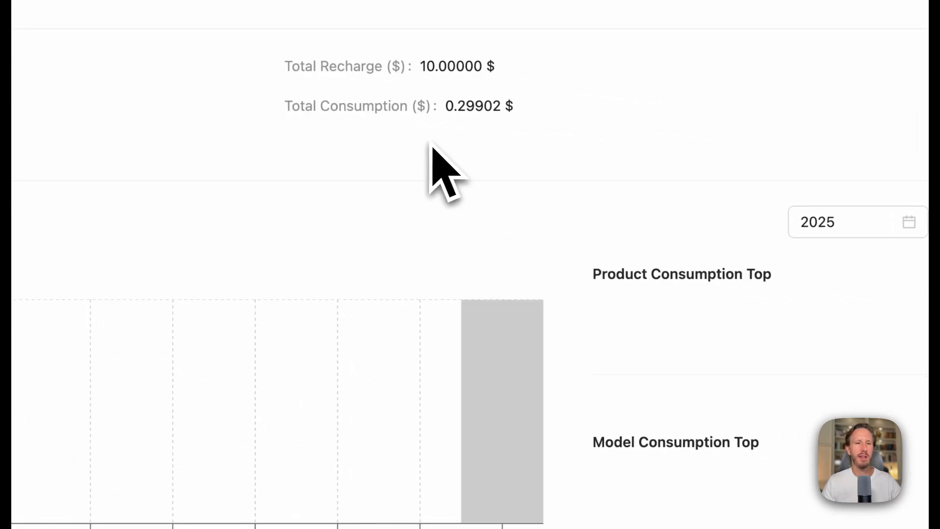
{"action": "mouse_move", "coordinate": [427, 379]}
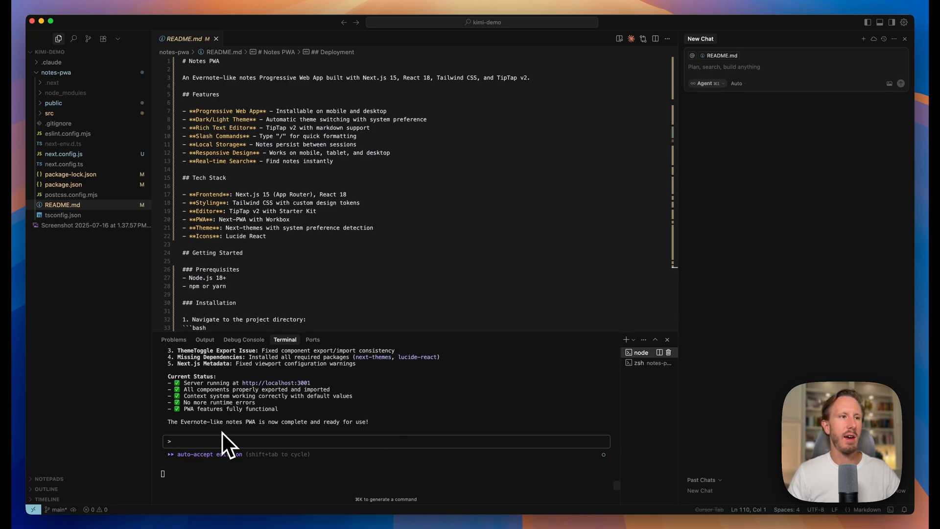
Step: Start the notes-pwa dev server with npm run dev in a fresh zsh terminal
{"action": "left_click", "coordinate": [642, 362]}
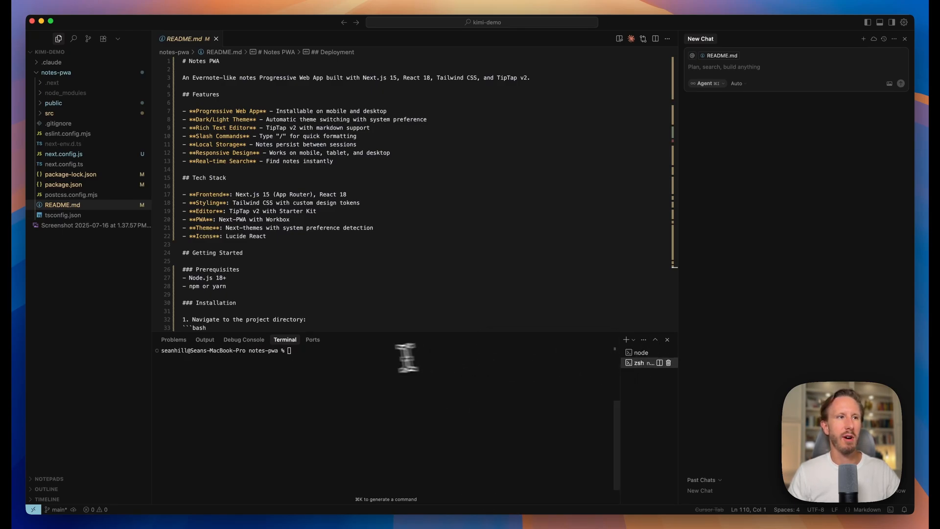
{"action": "type", "text": "npm run d"}
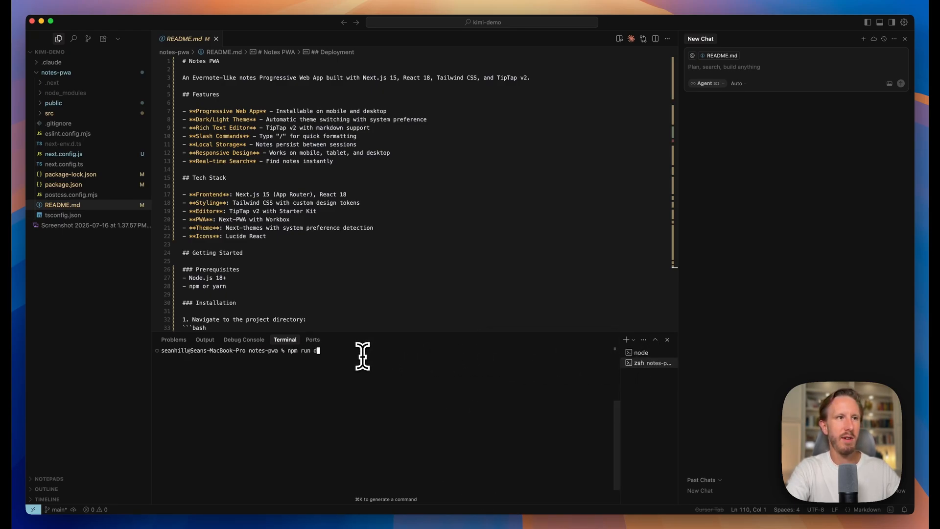
{"action": "key", "text": "Return"}
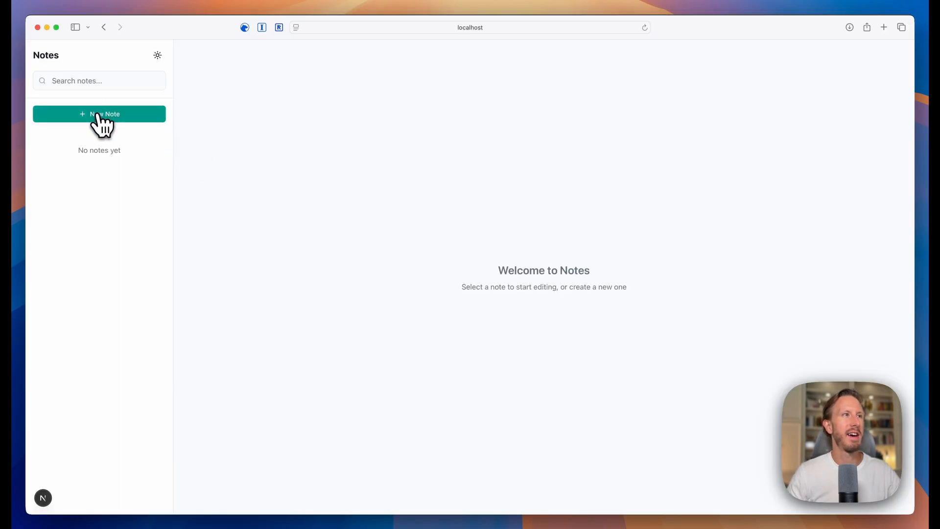
Step: Create Note #1 reading Hello world, then start a second untitled note
{"action": "left_click", "coordinate": [99, 114]}
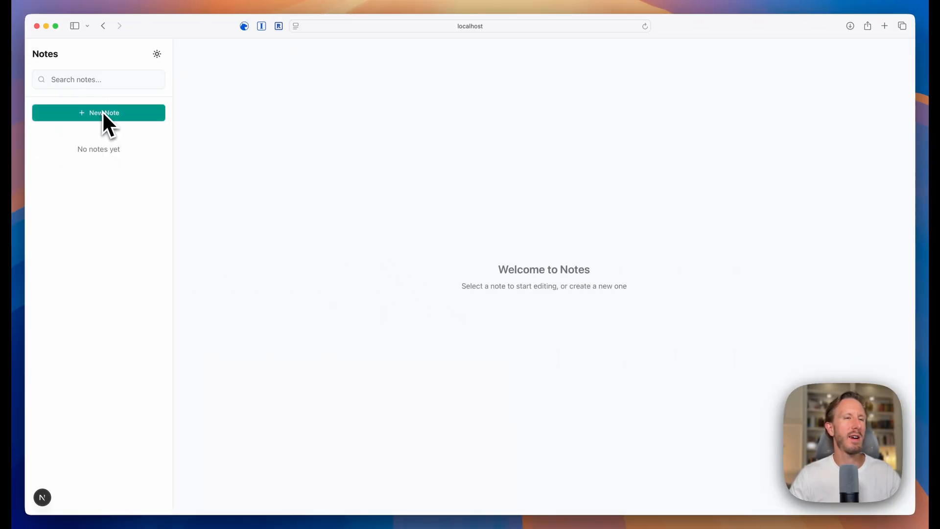
{"action": "left_click", "coordinate": [98, 113]}
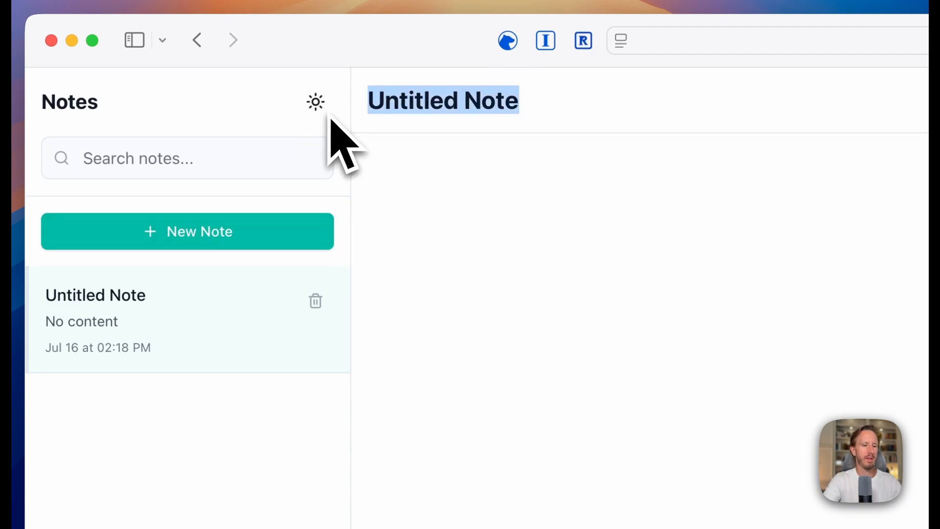
{"action": "type", "text": "Note #1"}
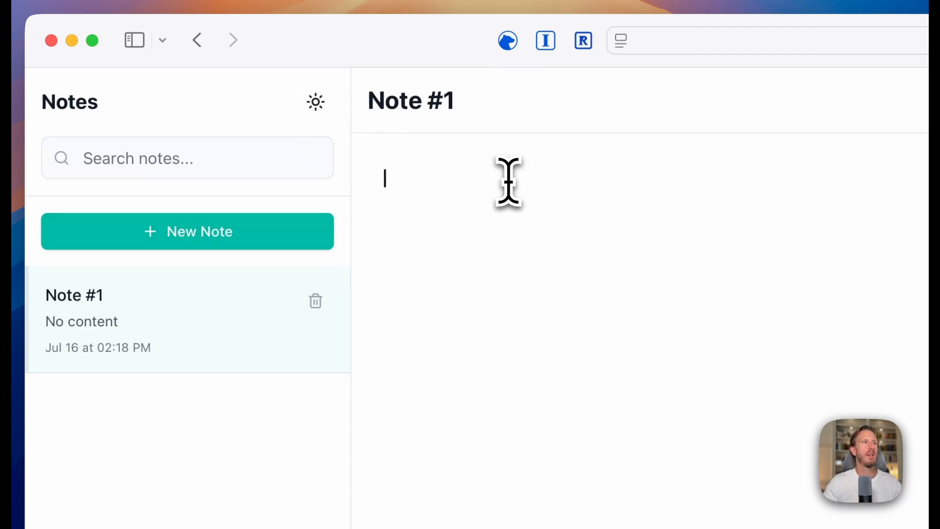
{"action": "type", "text": "Hello worl"}
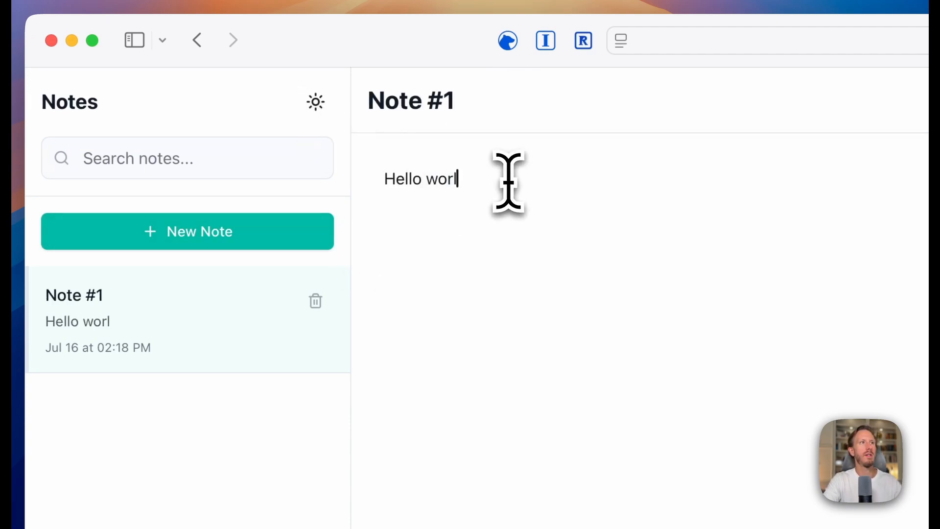
{"action": "left_click", "coordinate": [187, 231]}
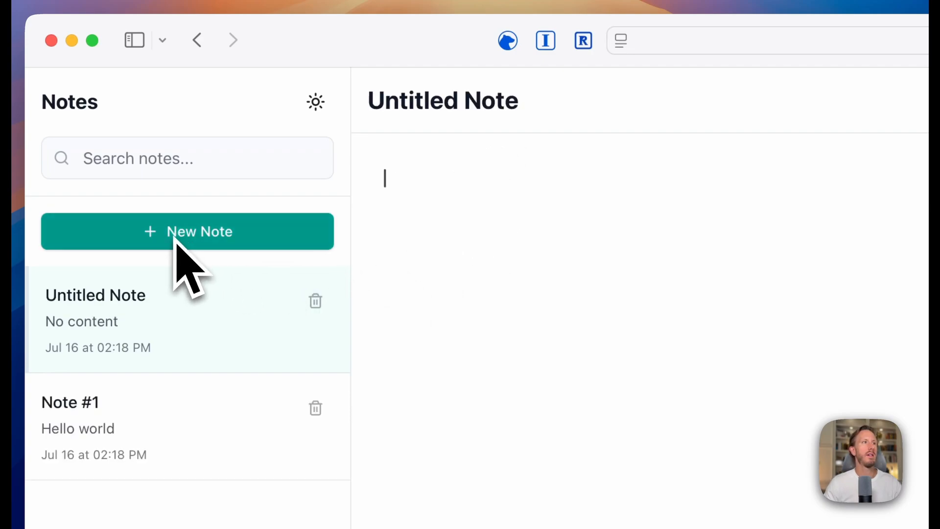